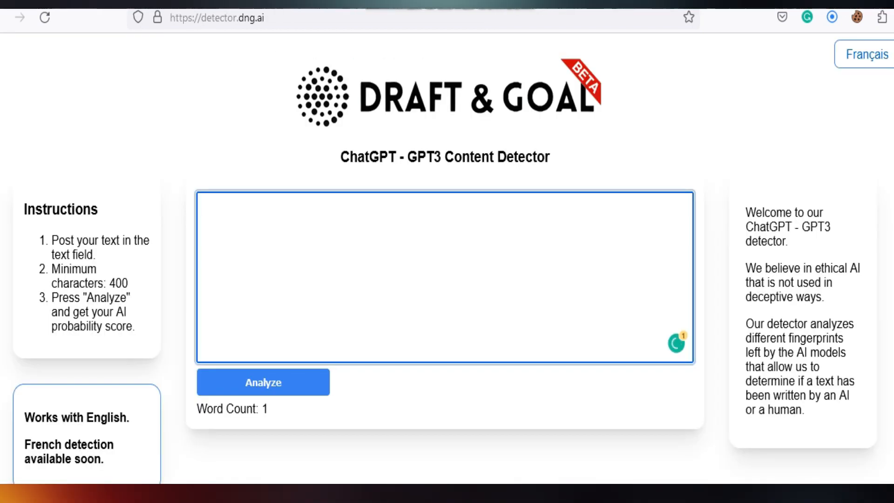
Paste the 71-word email marketing paragraph into the detector and run the analysis
right_click(342, 256)
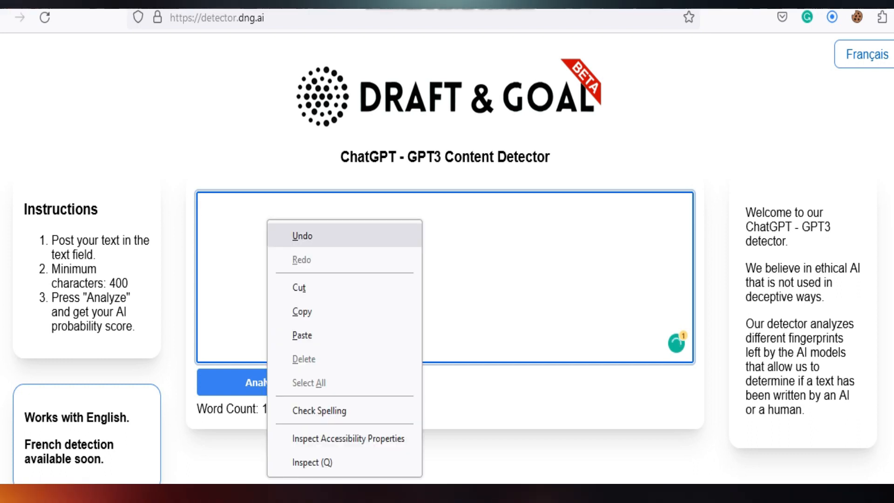
click(302, 335)
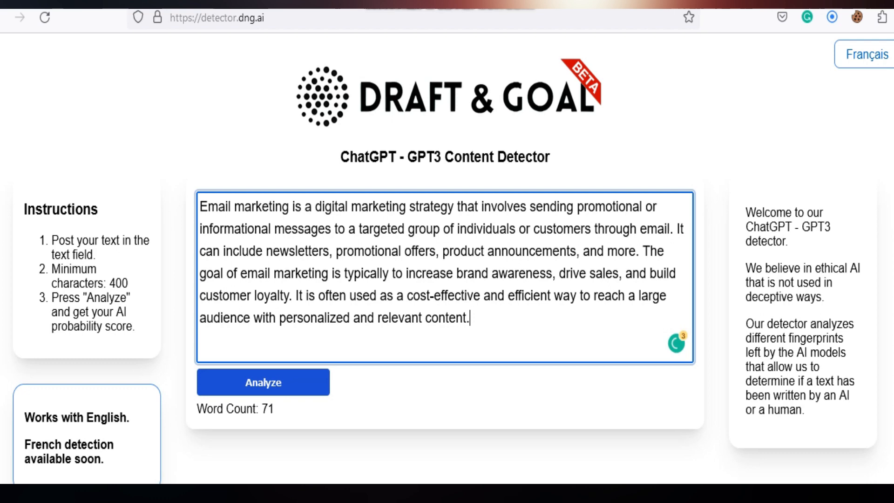
click(262, 381)
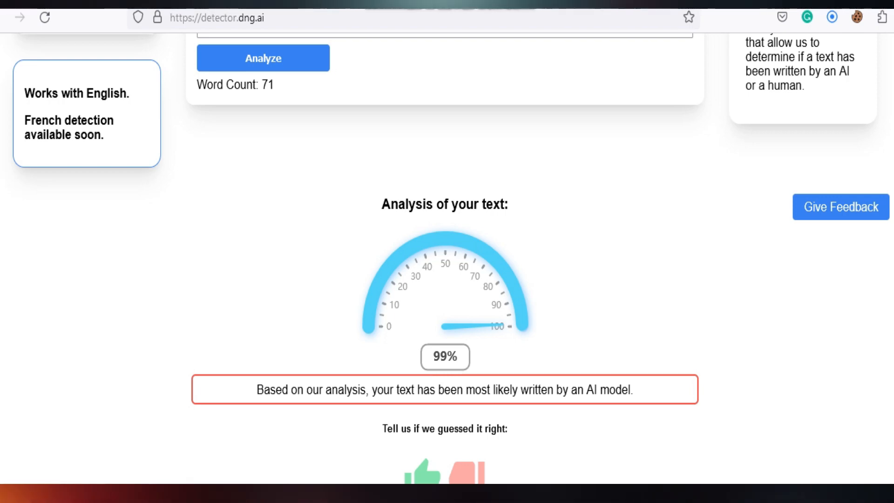
Scroll to the result gauge showing the text is 99% likely AI-written
scroll(up, 3)
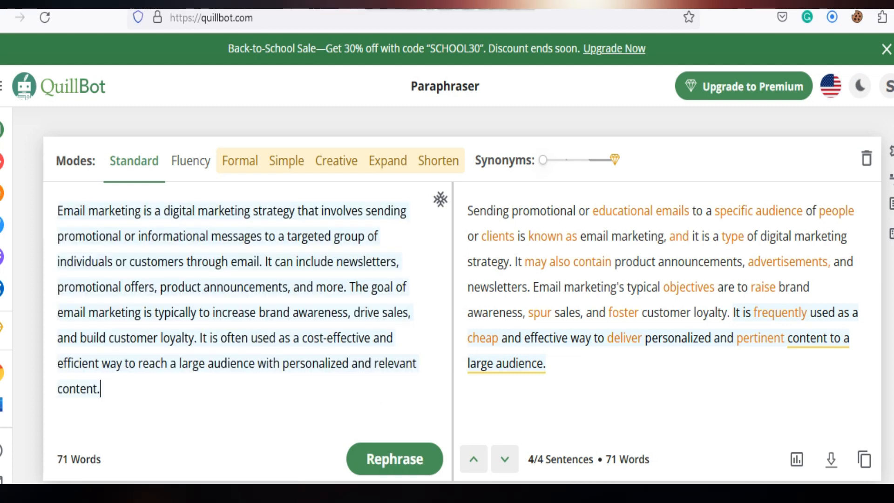
mouse_move(134, 160)
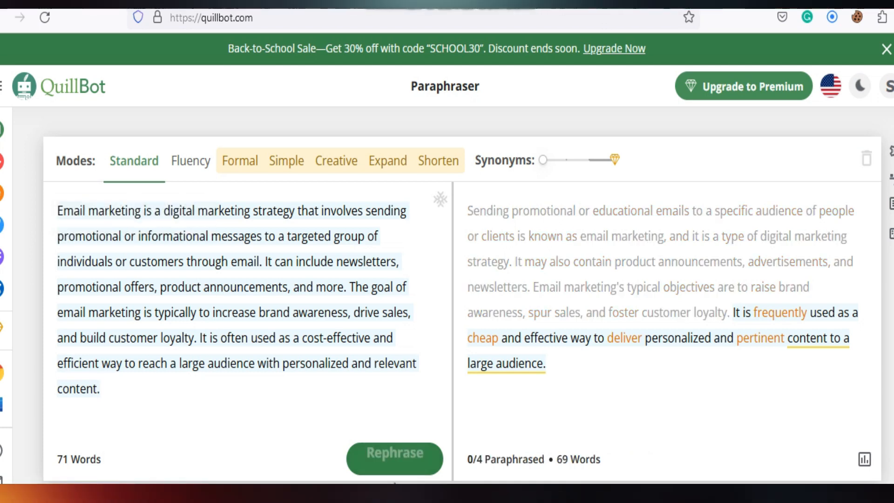
Rephrase the email marketing paragraph again in QuillBot's Standard mode
click(394, 459)
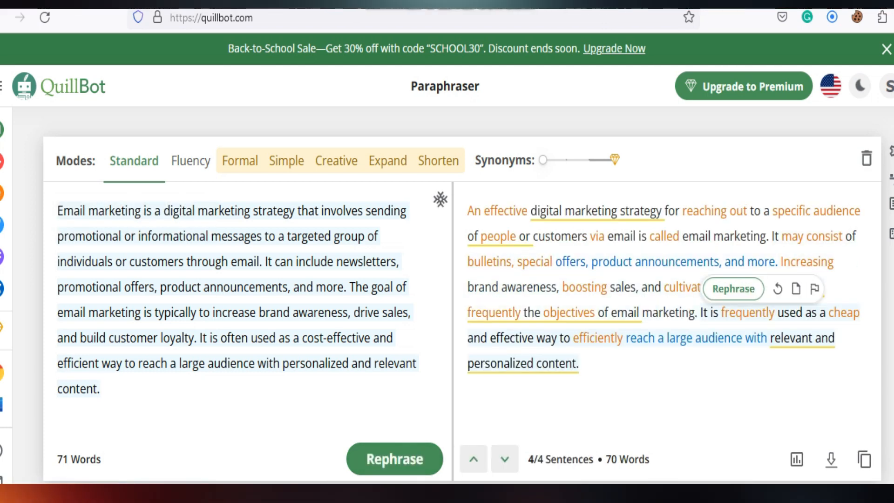